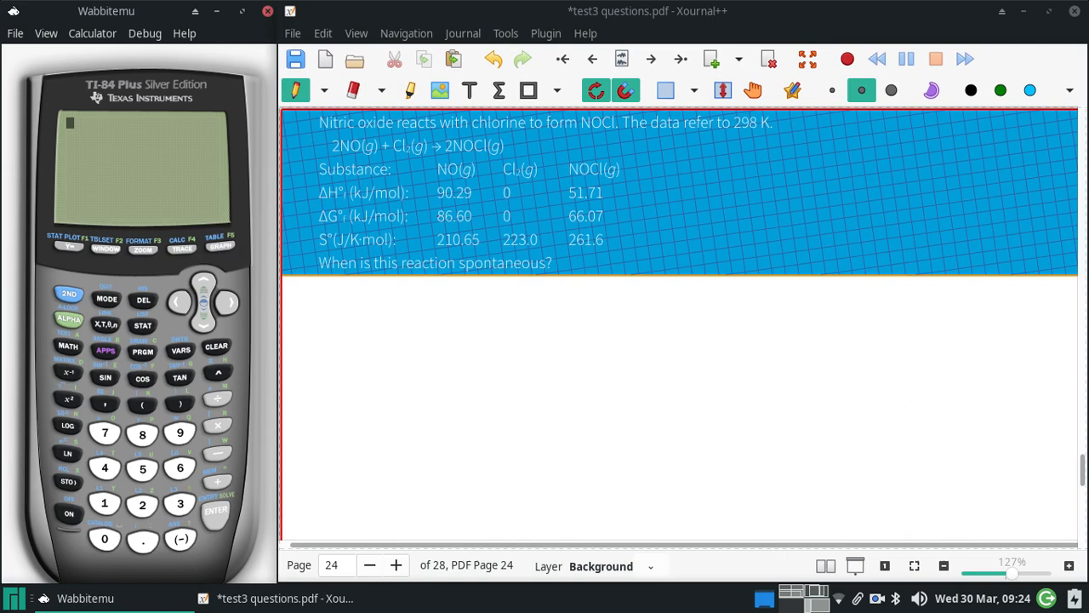
- Strike out the ΔG° row, circle the ΔH° and S° values, and write coefficient 2 before them
{"action": "left_click_drag", "start_coordinate": [434, 214], "coordinate": [604, 214]}
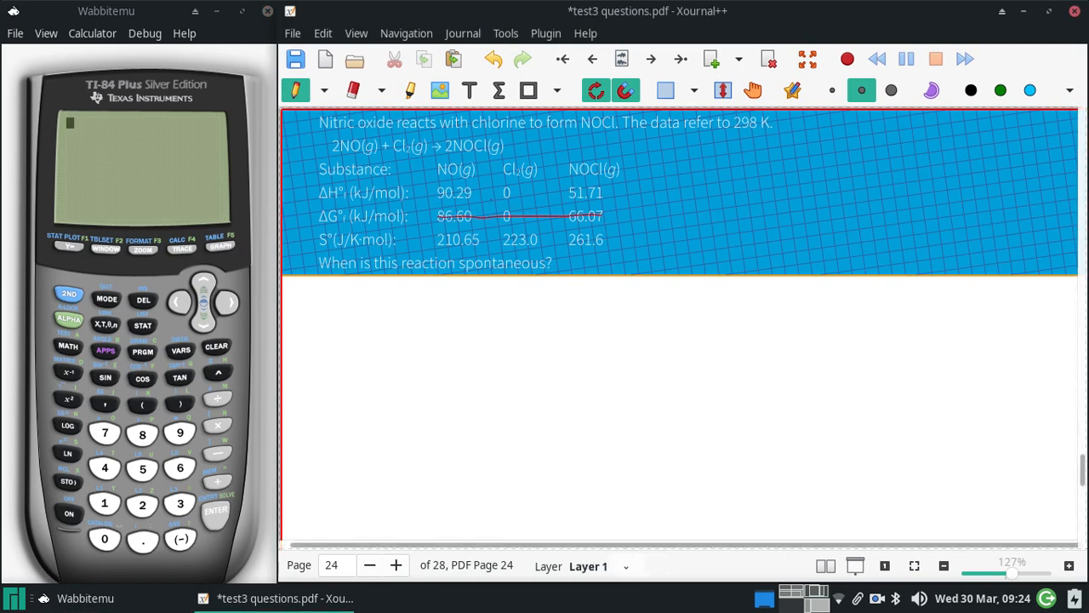
{"action": "left_click_drag", "start_coordinate": [432, 184], "coordinate": [475, 202]}
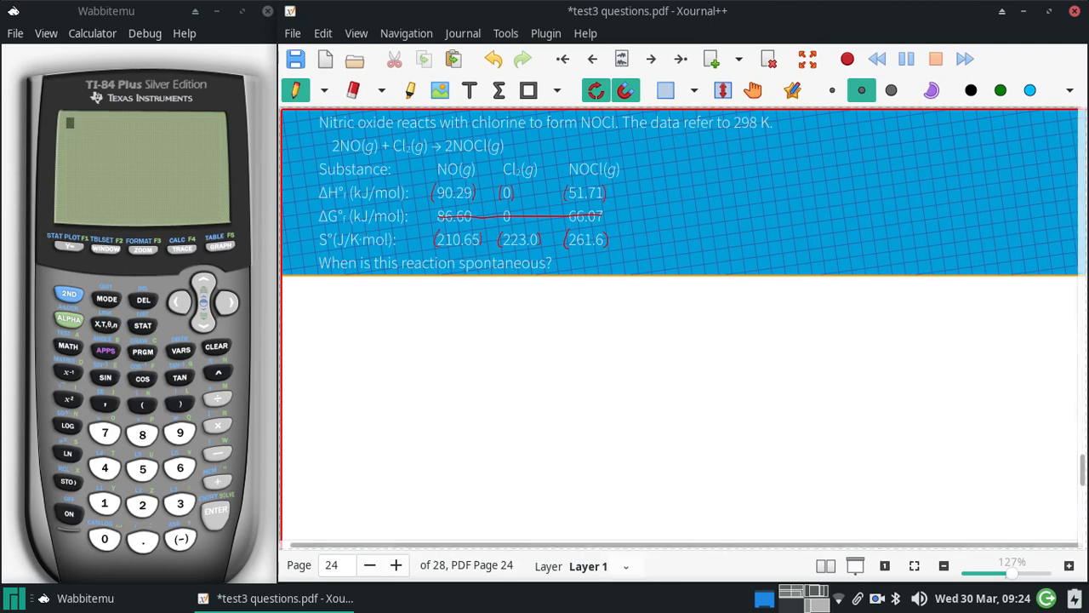
{"action": "left_click_drag", "start_coordinate": [419, 194], "coordinate": [426, 189]}
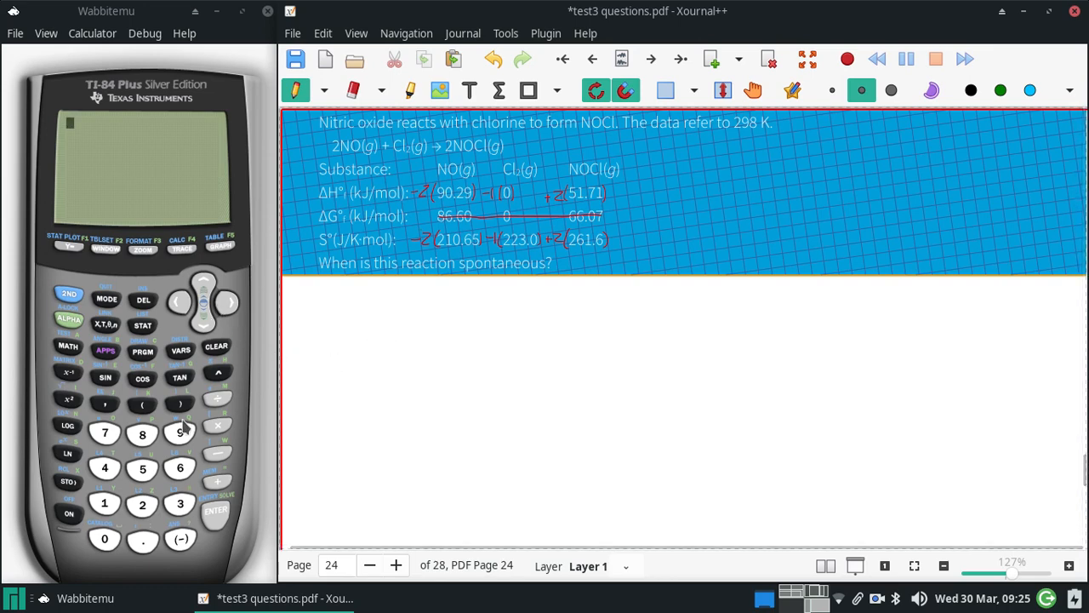
{"action": "mouse_move", "coordinate": [167, 502]}
{"action": "type", "text": "(2*-90.29)+(2*5"}
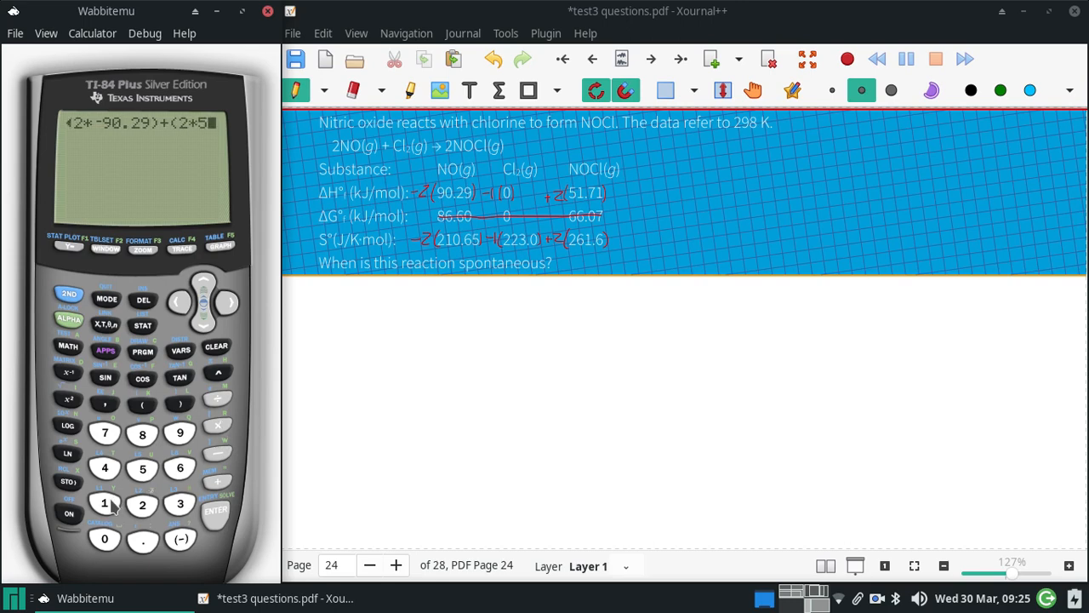
- Evaluate (2*-90.29)+(2*51.71) on the TI-84 to get ΔH = −77.16 kJ/mol
{"action": "left_click", "coordinate": [106, 504]}
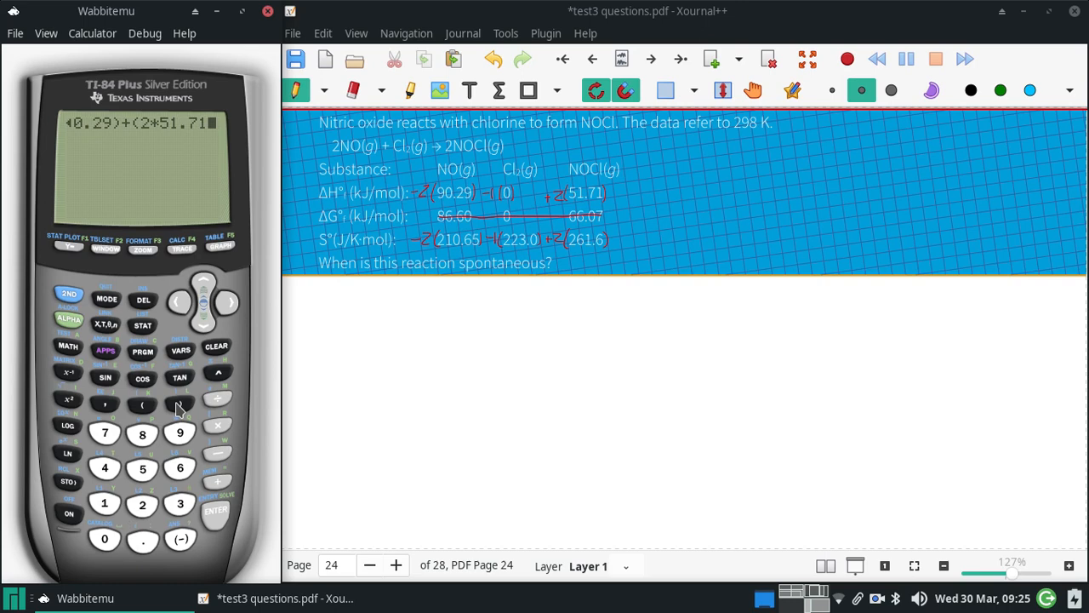
{"action": "left_click", "coordinate": [214, 510]}
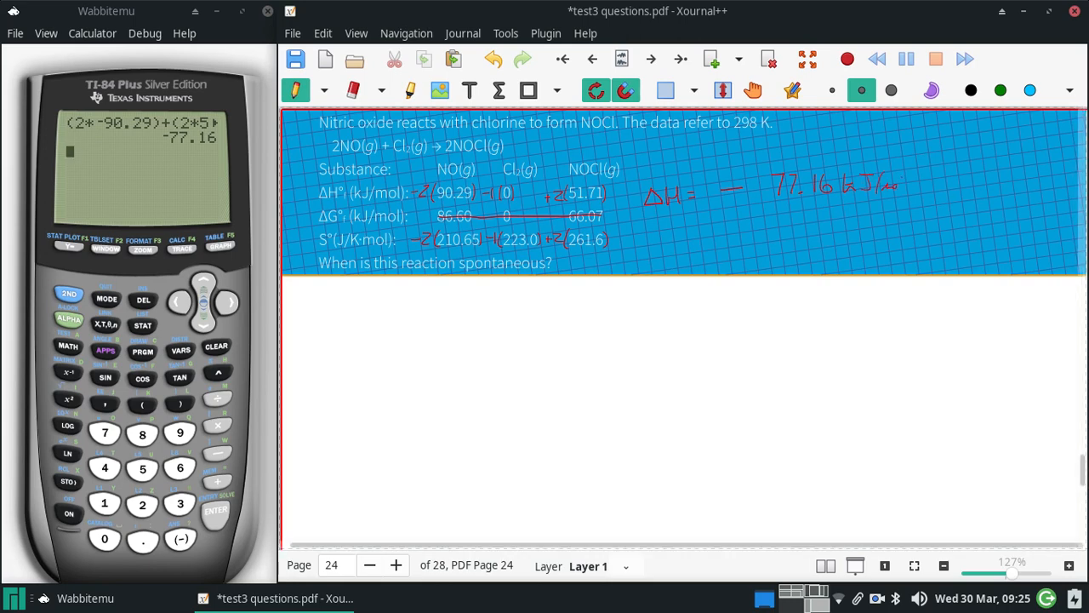
{"action": "mouse_move", "coordinate": [150, 320]}
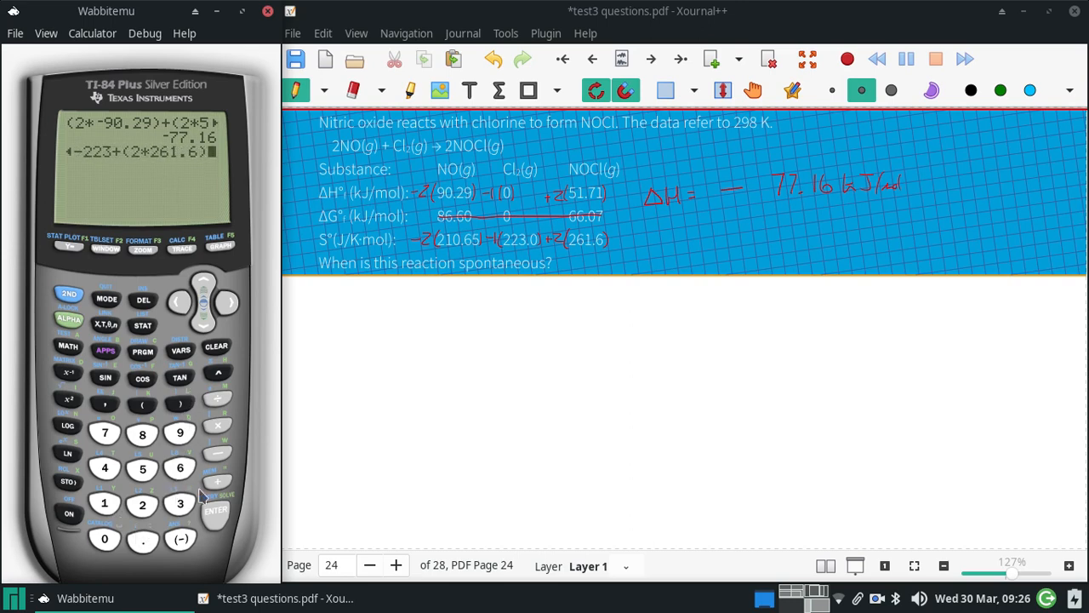
- Evaluate the entropy expression to −121.1 and write ΔS = −121.1 J/mol·K beside ΔH
{"action": "left_click", "coordinate": [215, 511]}
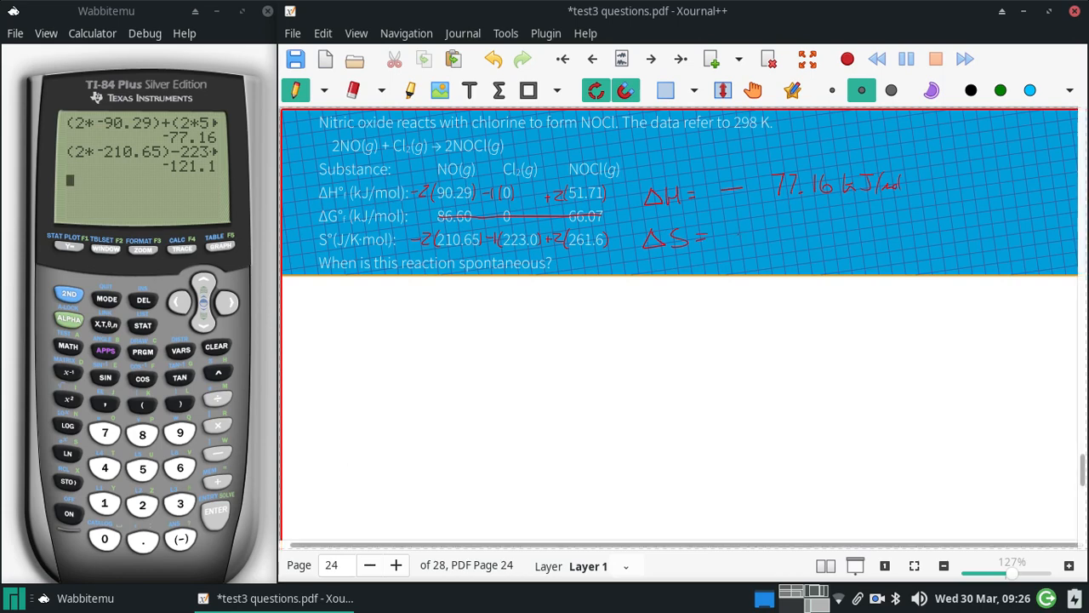
{"action": "left_click_drag", "start_coordinate": [749, 236], "coordinate": [817, 237]}
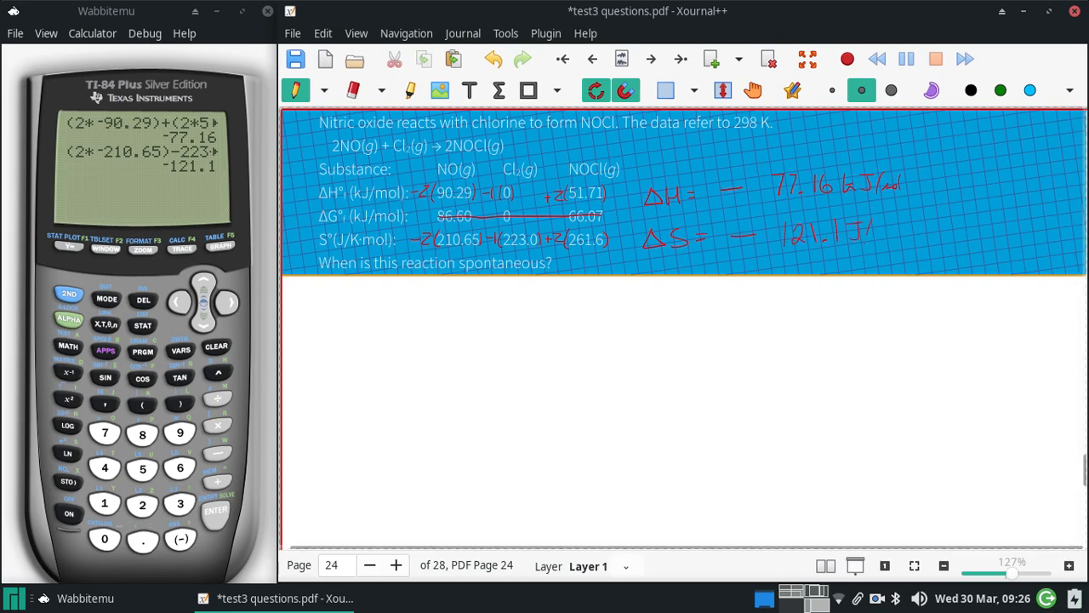
{"action": "left_click_drag", "start_coordinate": [877, 237], "coordinate": [933, 237]}
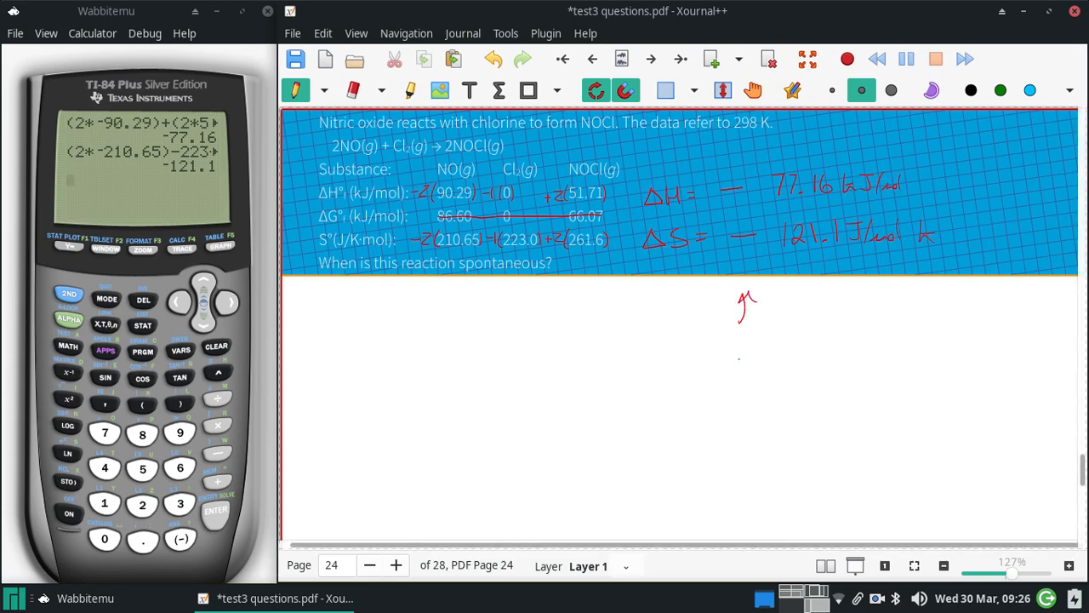
- Write 'spont @ low T', '+ + spont @ high T', and 'ΔH −, ΔS + Always'
{"action": "left_click_drag", "start_coordinate": [732, 349], "coordinate": [783, 361]}
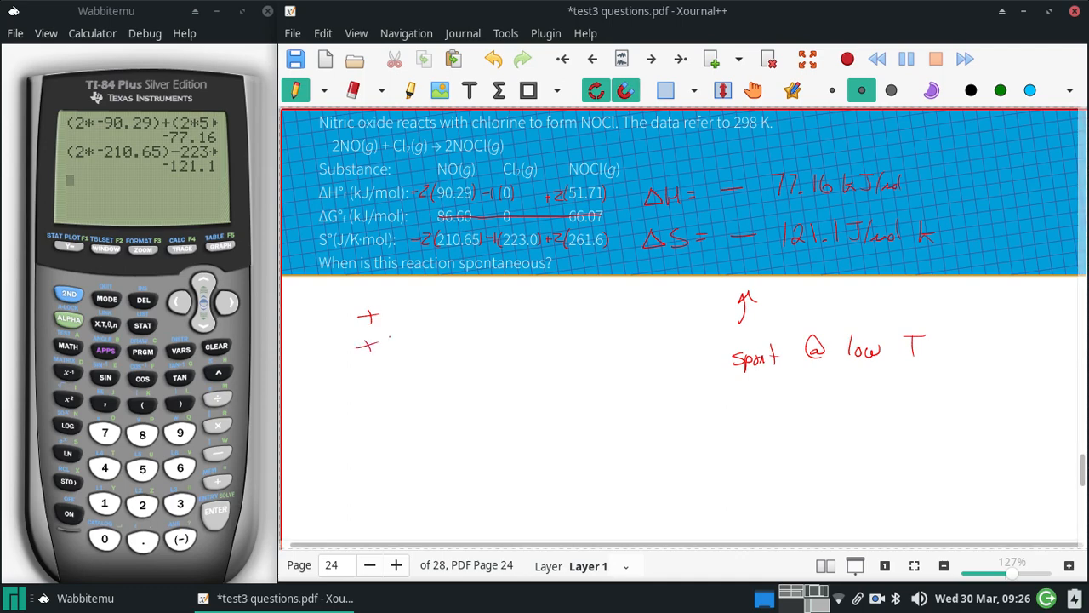
{"action": "left_click_drag", "start_coordinate": [429, 323], "coordinate": [490, 327]}
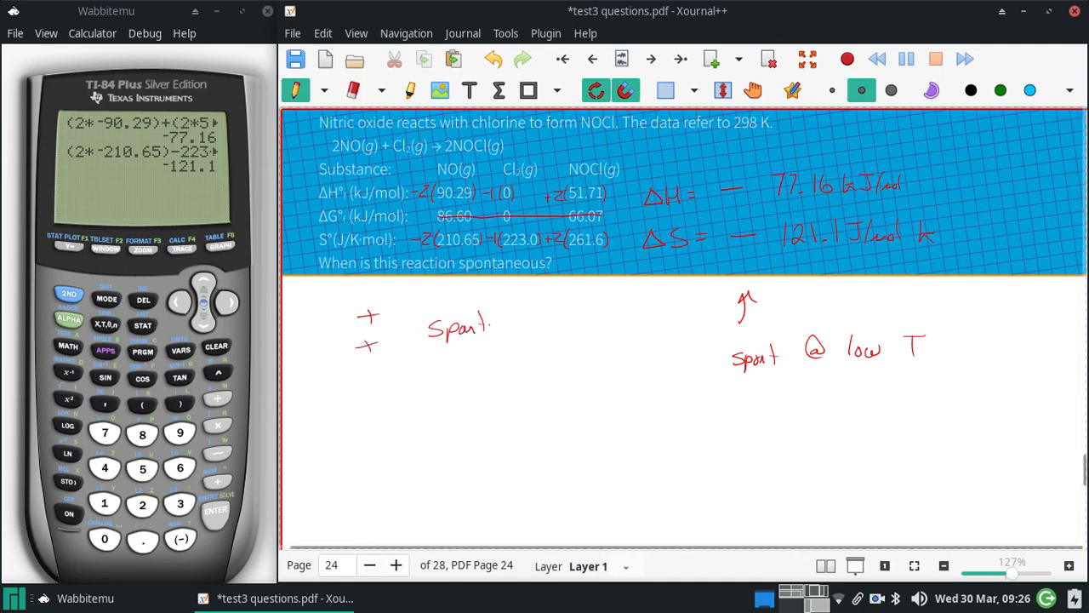
{"action": "left_click_drag", "start_coordinate": [507, 322], "coordinate": [553, 321]}
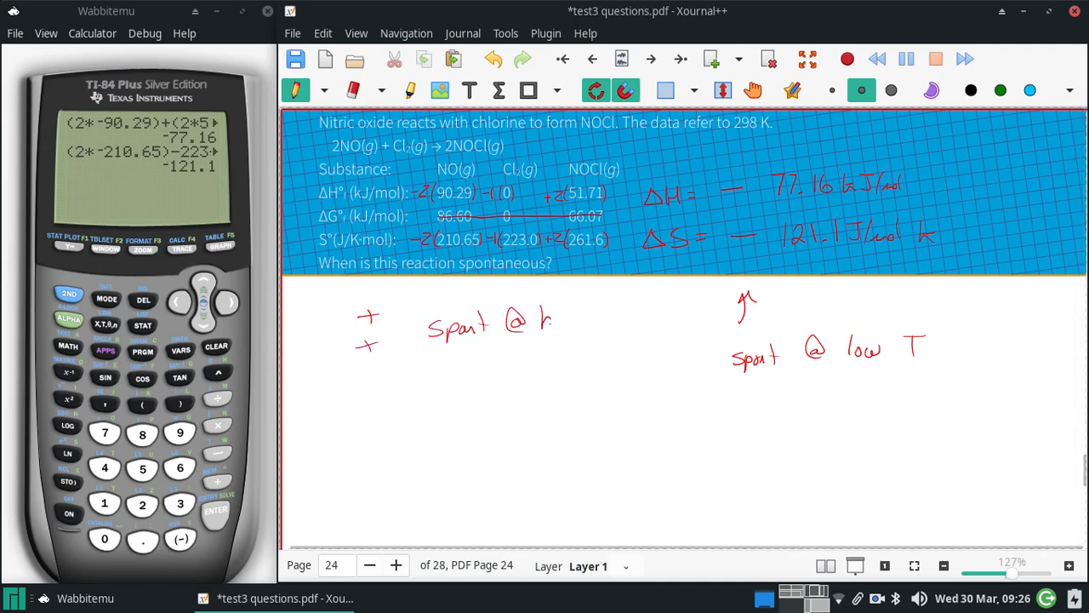
{"action": "left_click_drag", "start_coordinate": [545, 320], "coordinate": [612, 320]}
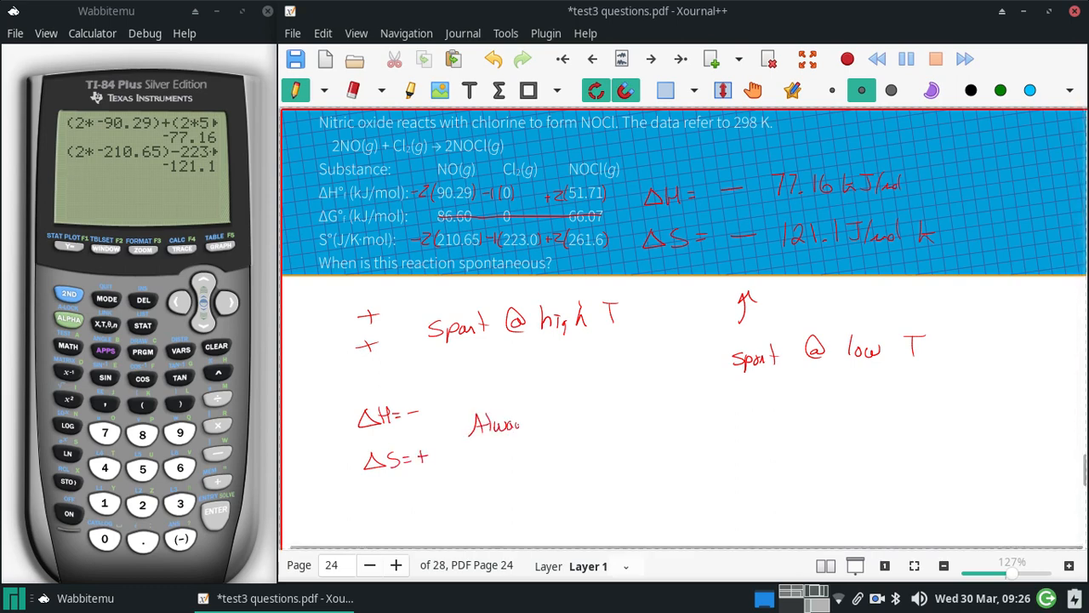
{"action": "left_click_drag", "start_coordinate": [689, 434], "coordinate": [706, 417]}
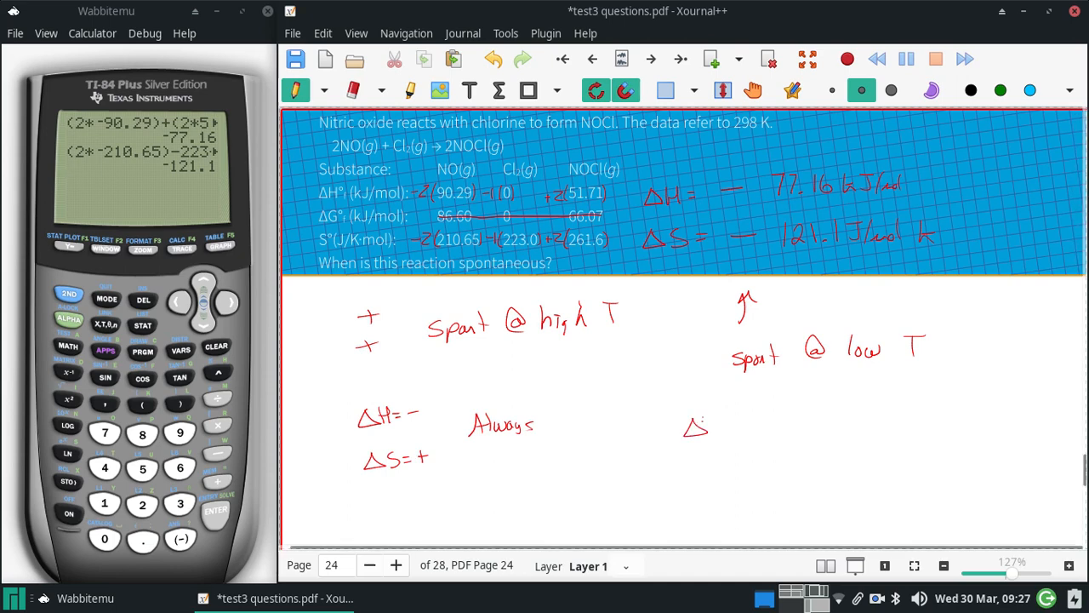